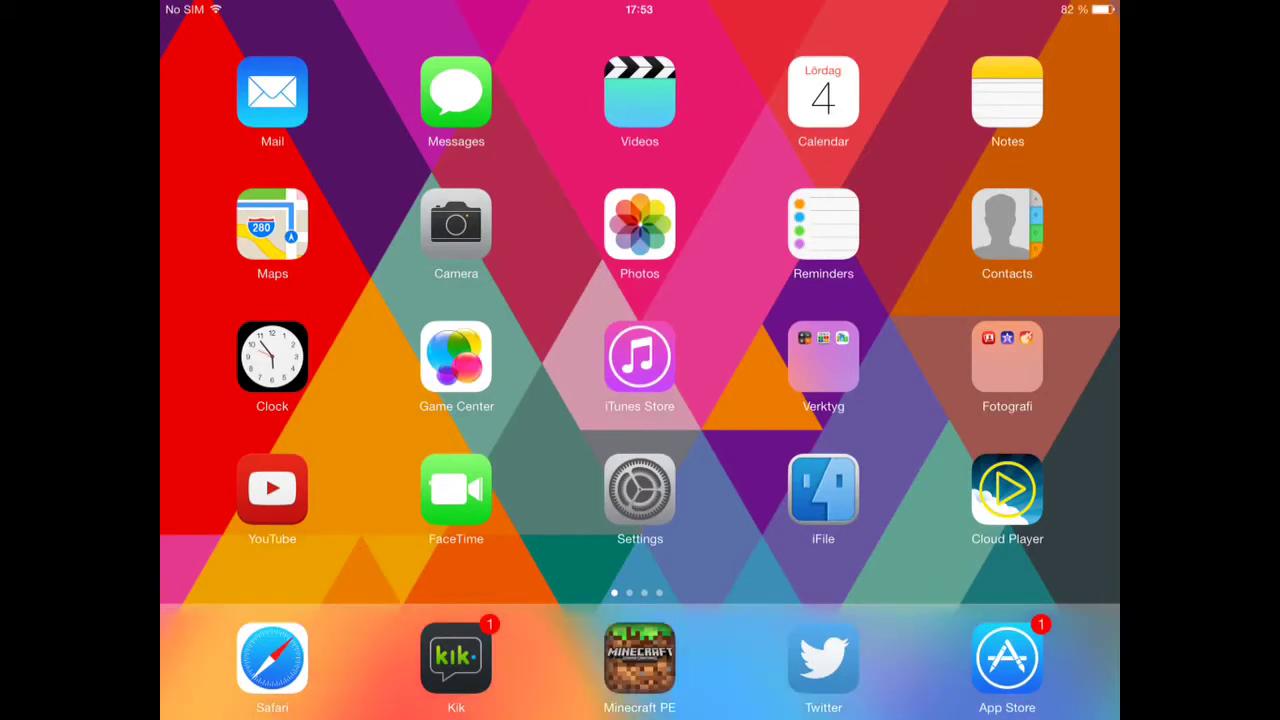
mouse_move(264, 348)
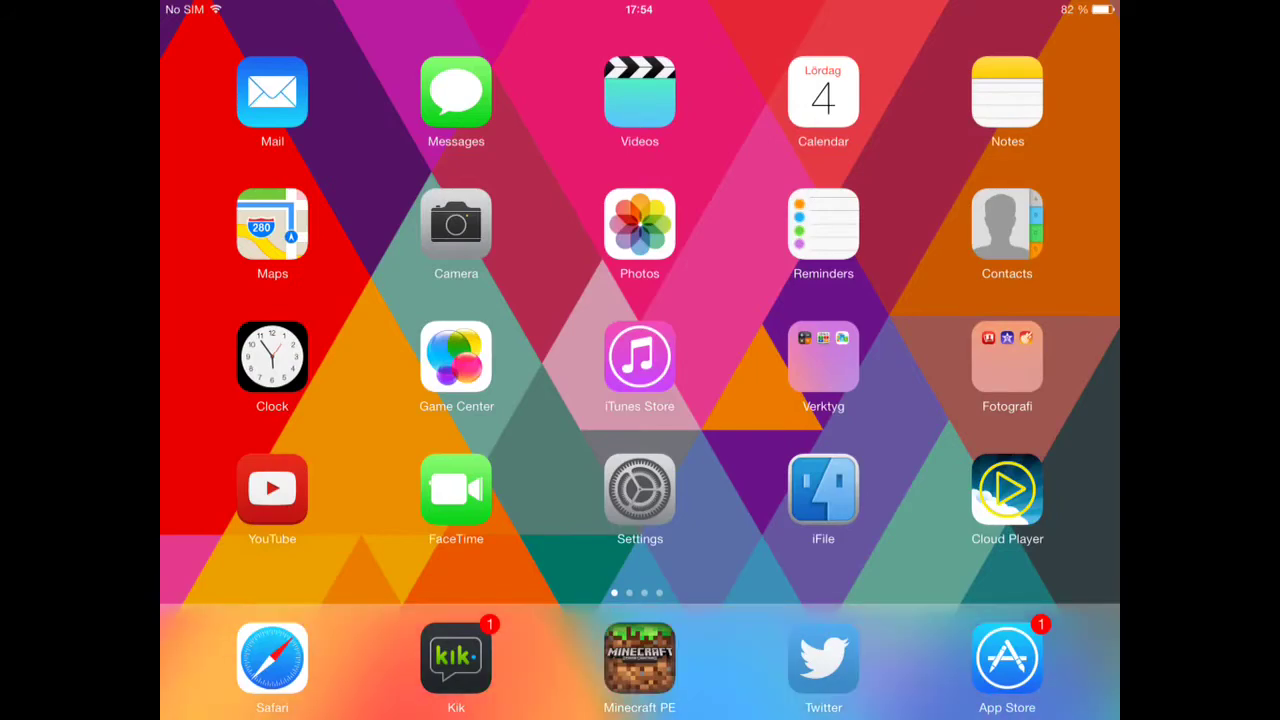
Step: Find the RecordMyScreen tweak in Cydia by searching 'recordmyscreen', then return to the home screen
click(640, 356)
text(R)
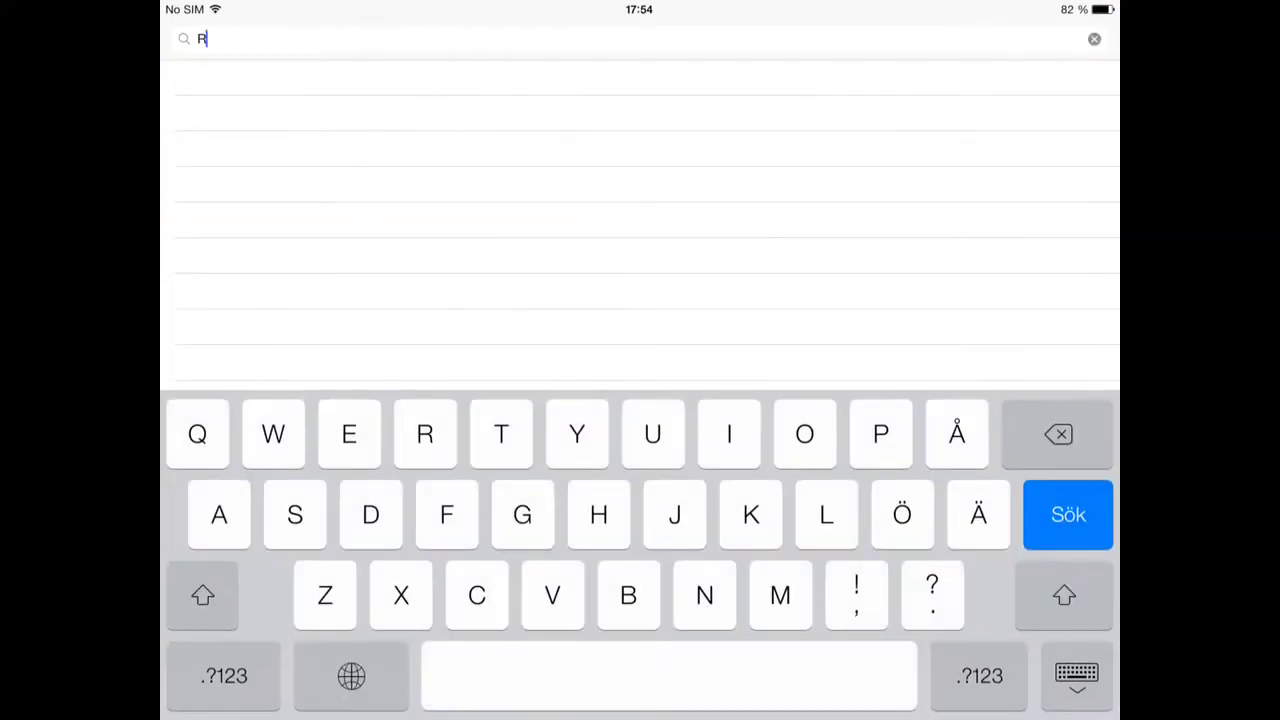
text(ecordmy)
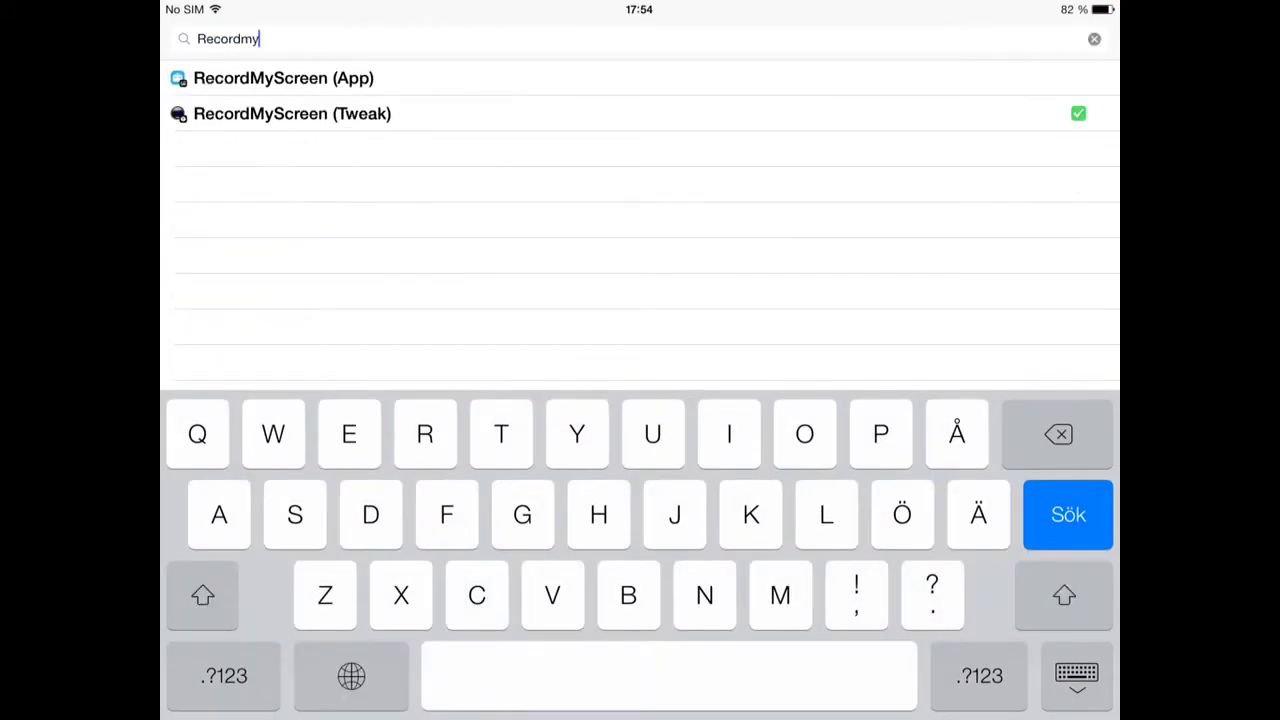
text(screen)
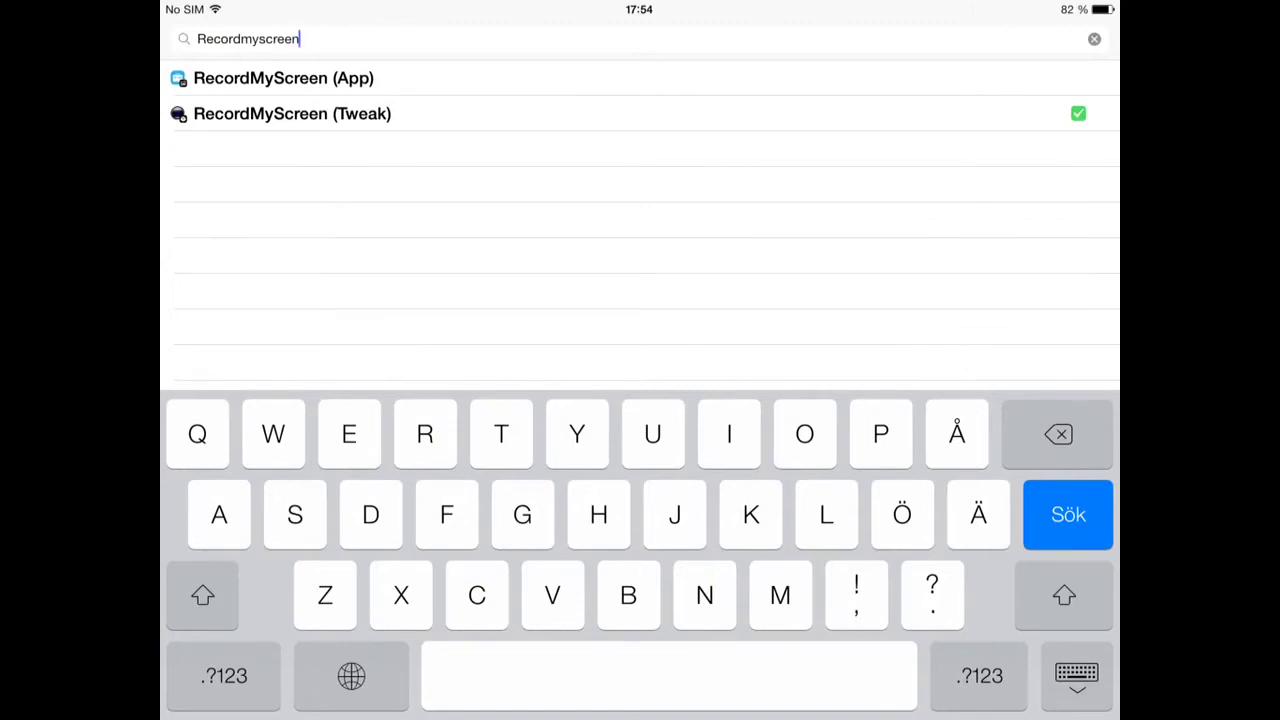
click(292, 112)
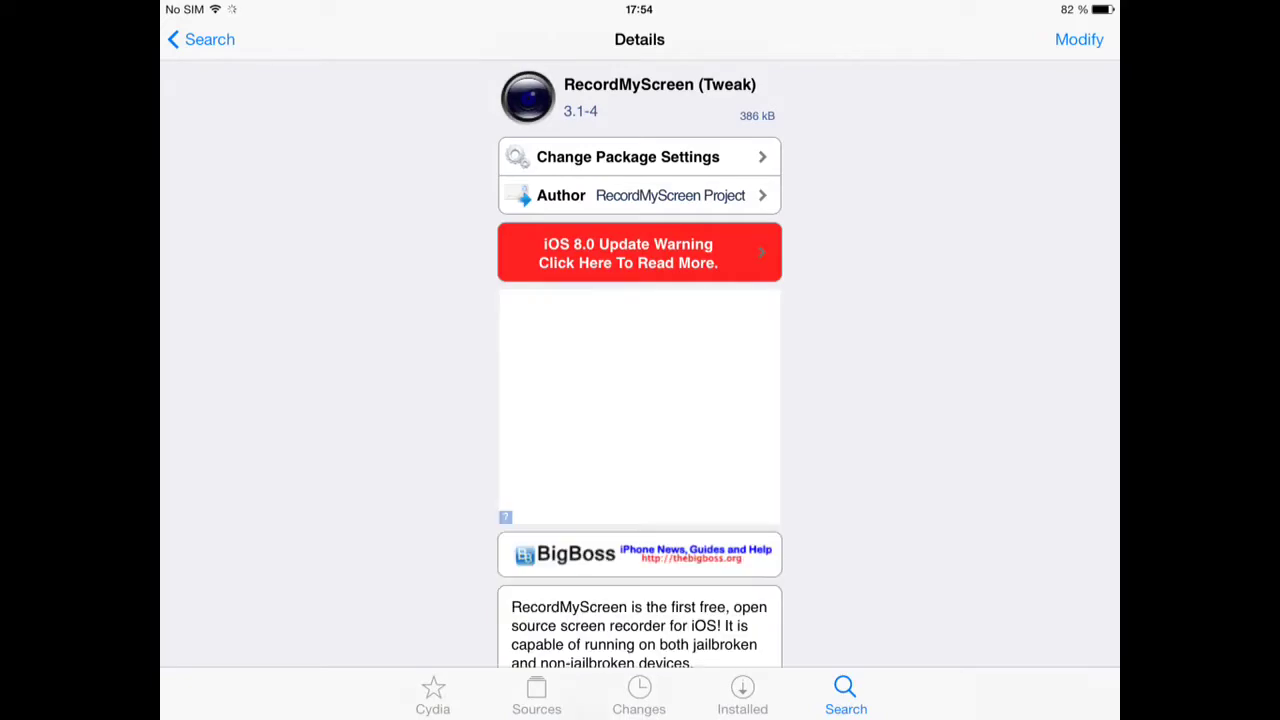
key(home)
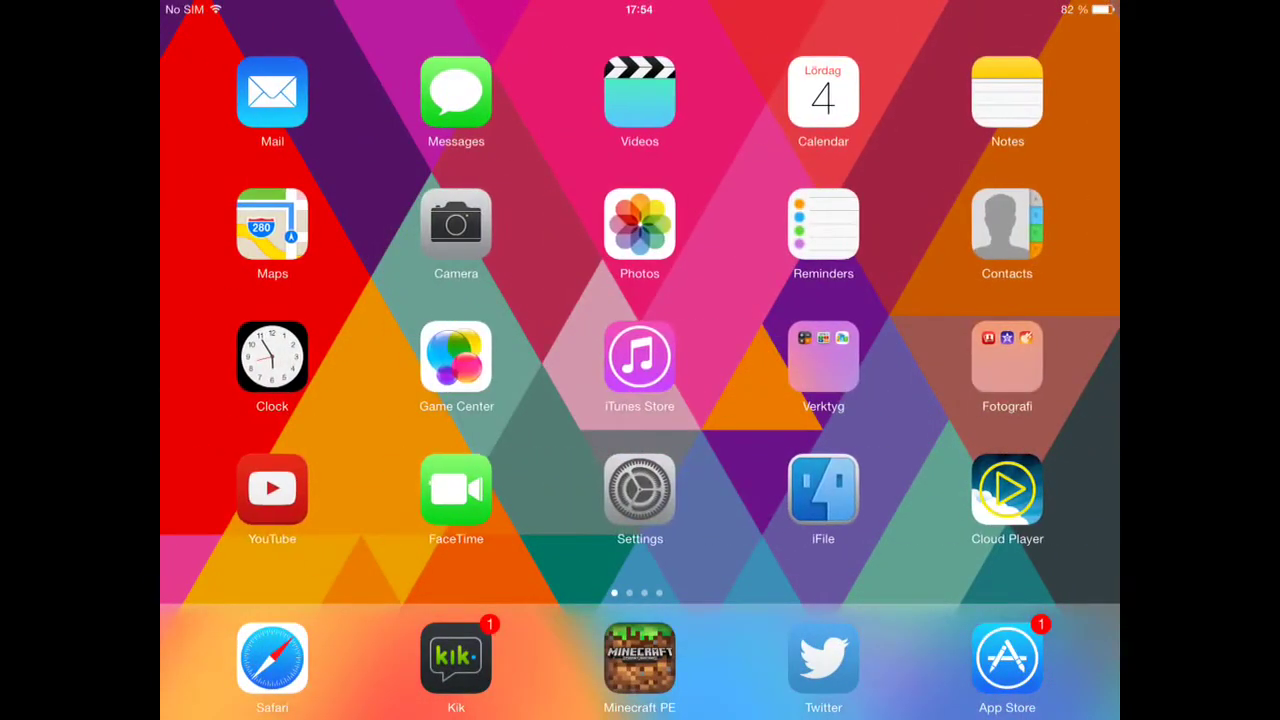
scroll(left, 3)
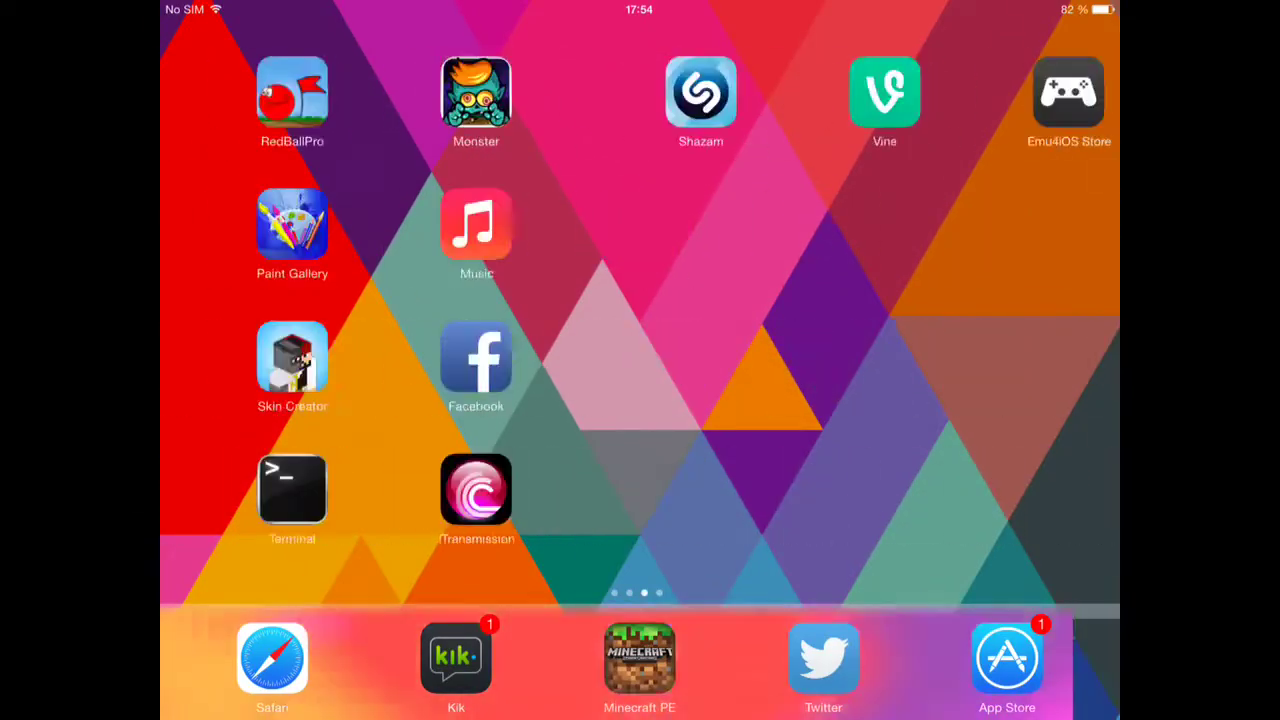
scroll(left, 3)
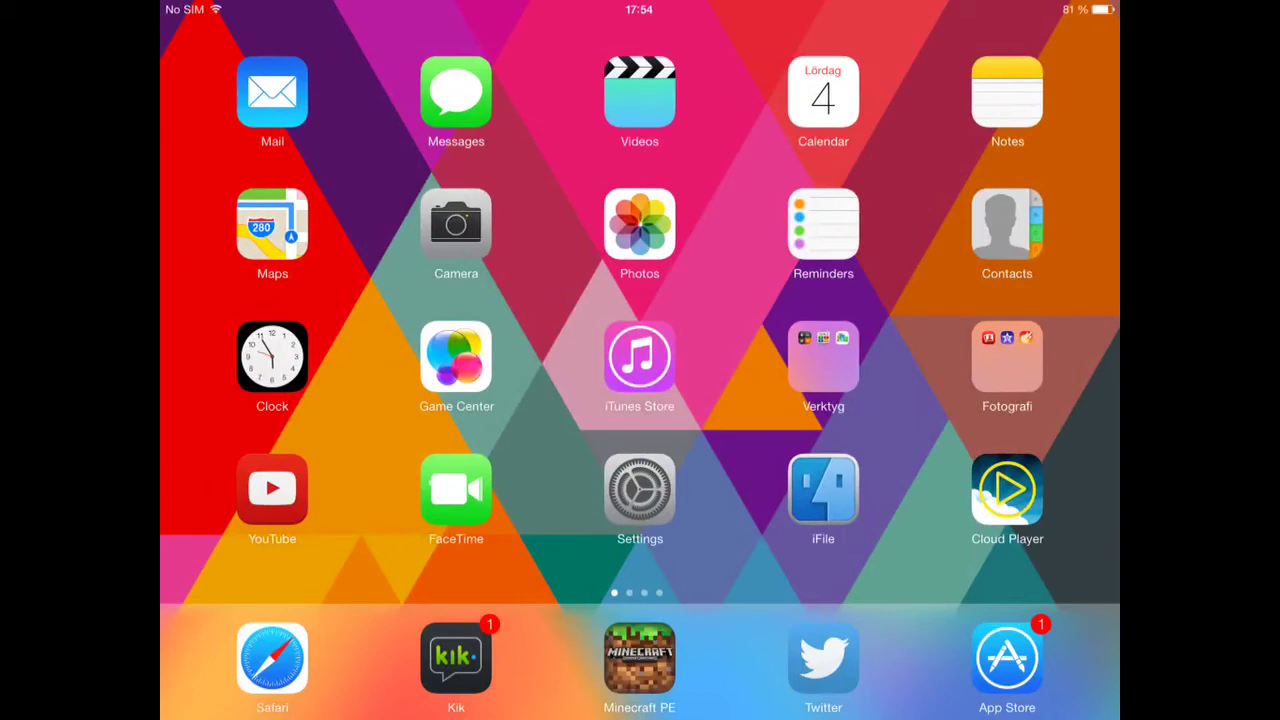
Step: Review the RecordMyScreen options in Settings, then launch Minecraft PE to its saved worlds list
click(640, 490)
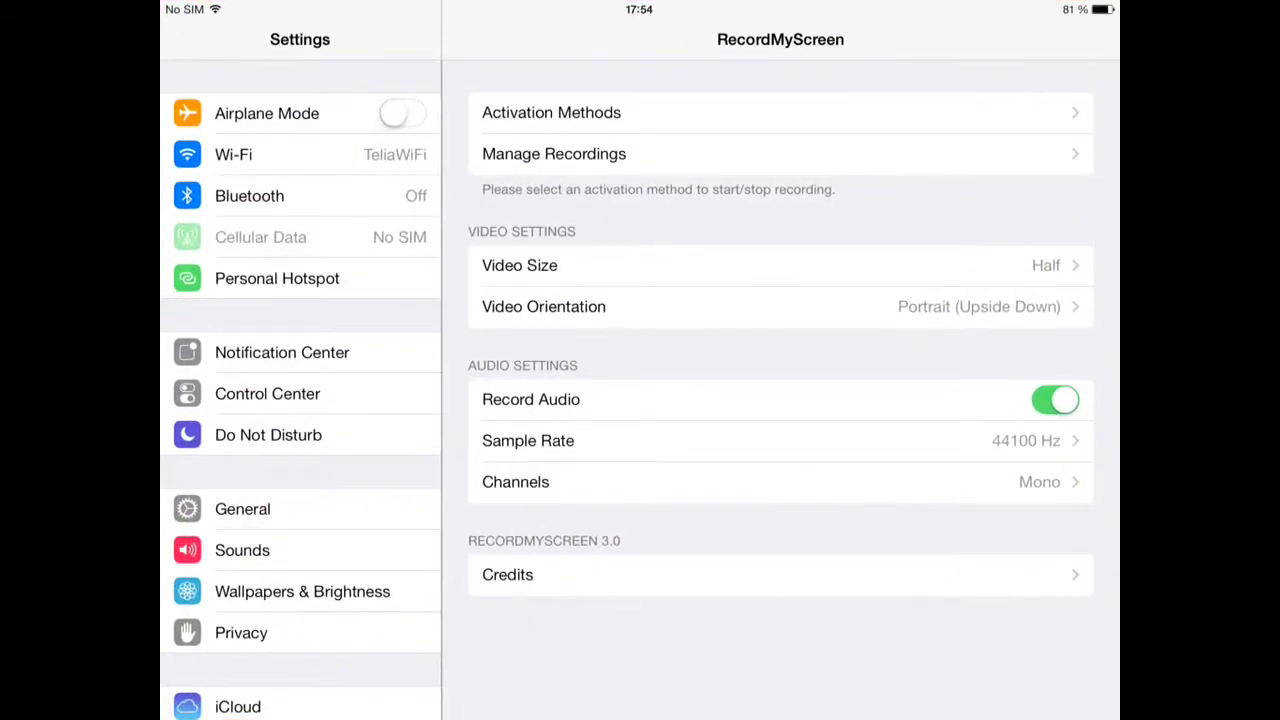
scroll(down, 3)
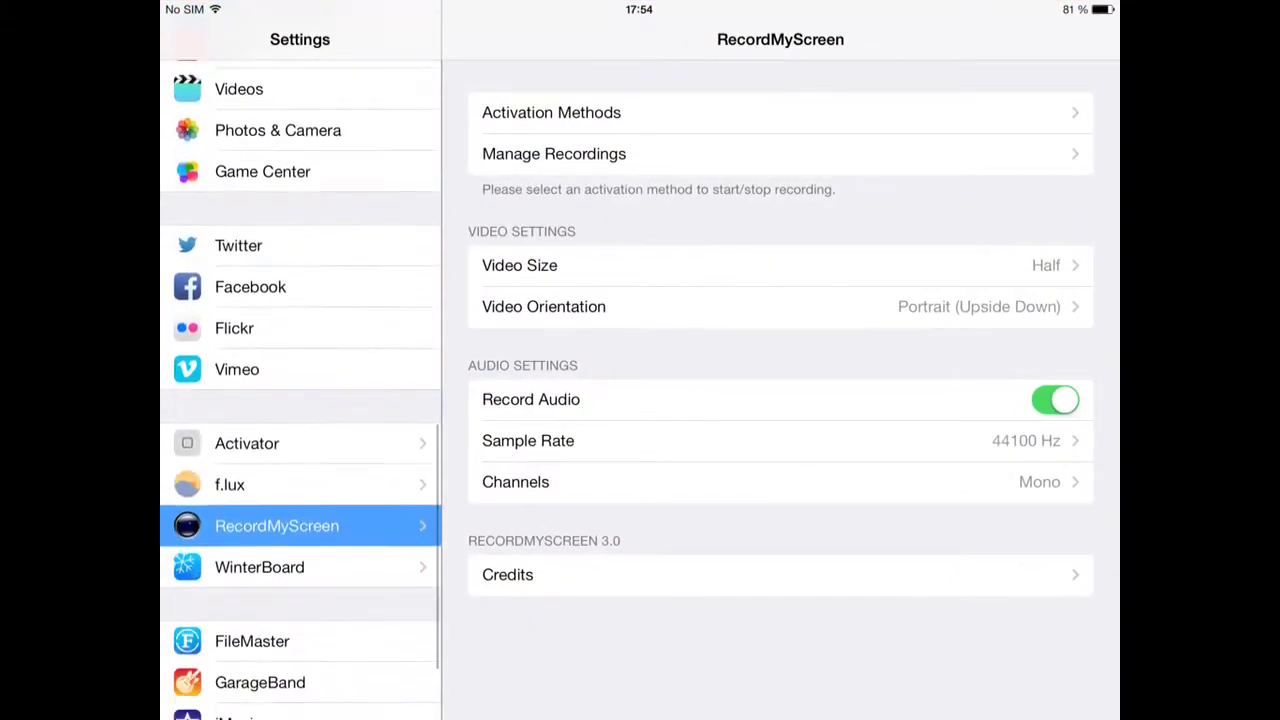
scroll(down, 3)
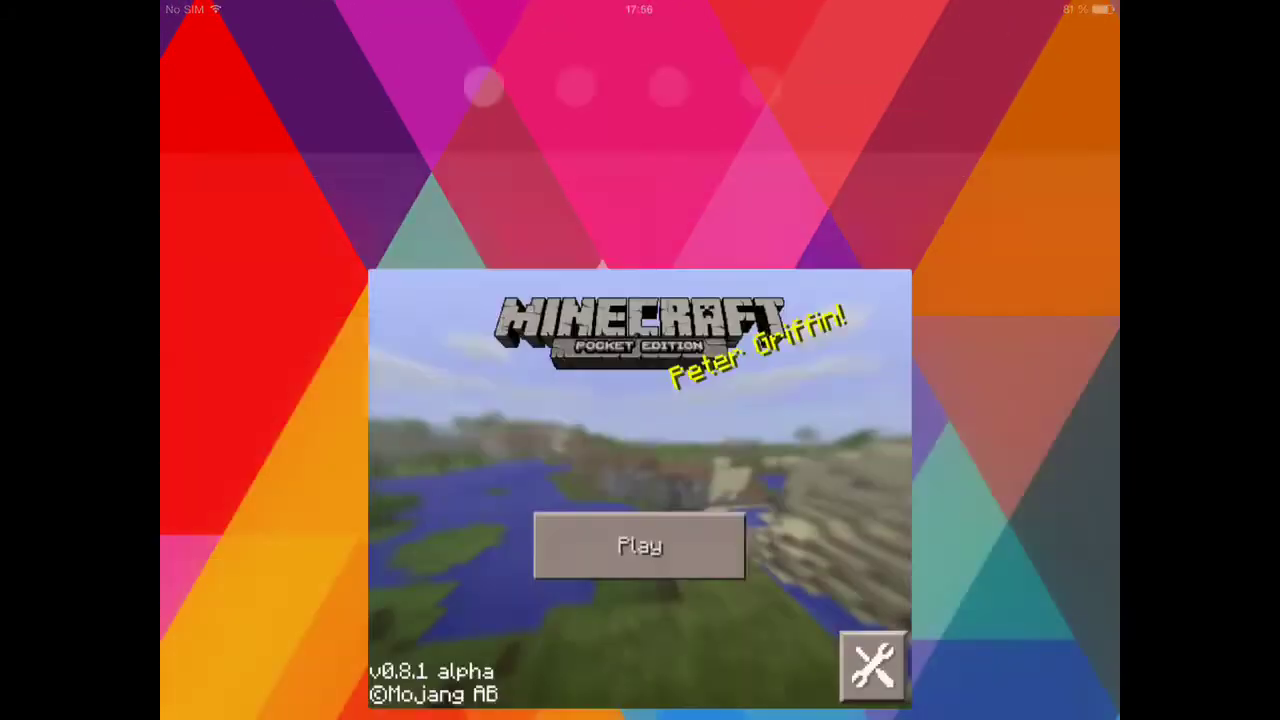
click(640, 544)
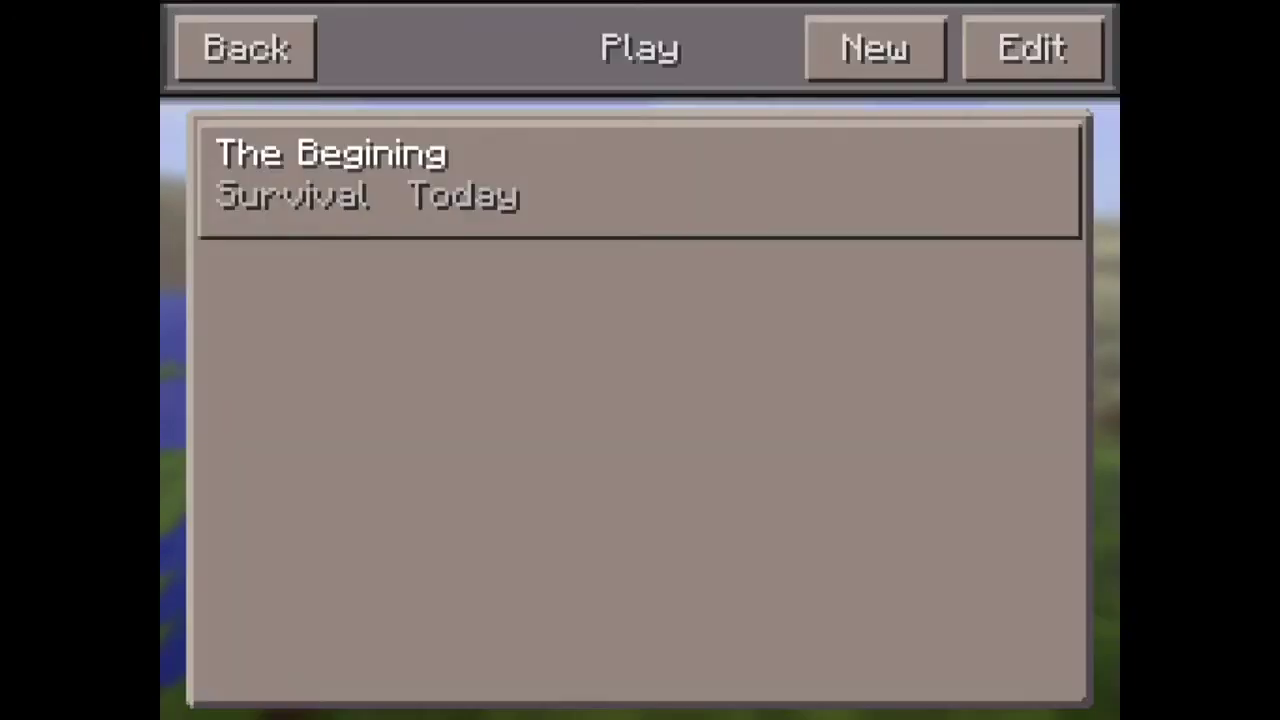